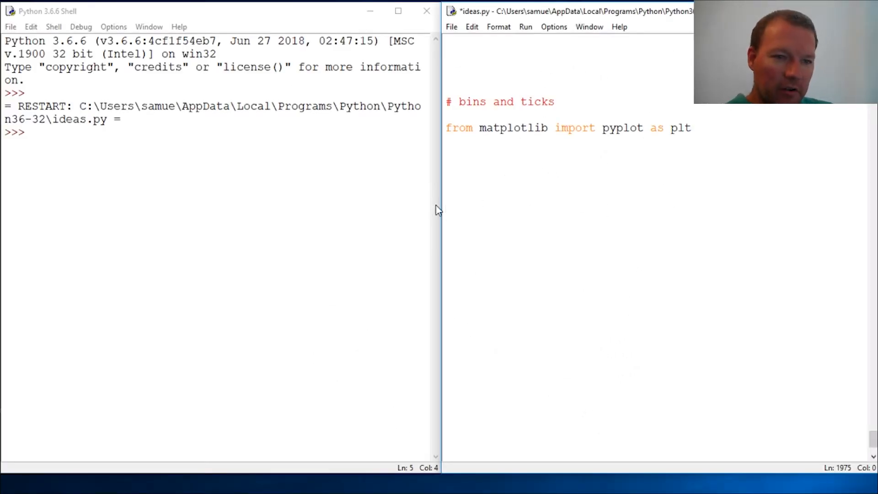
Define x = [10, 6, 9, 2, 5, 10, 10, 8, 2, 2, 6, 6, 3, 2, 10, 8, 6, 4] below the pyplot import.
double_click(511, 128)
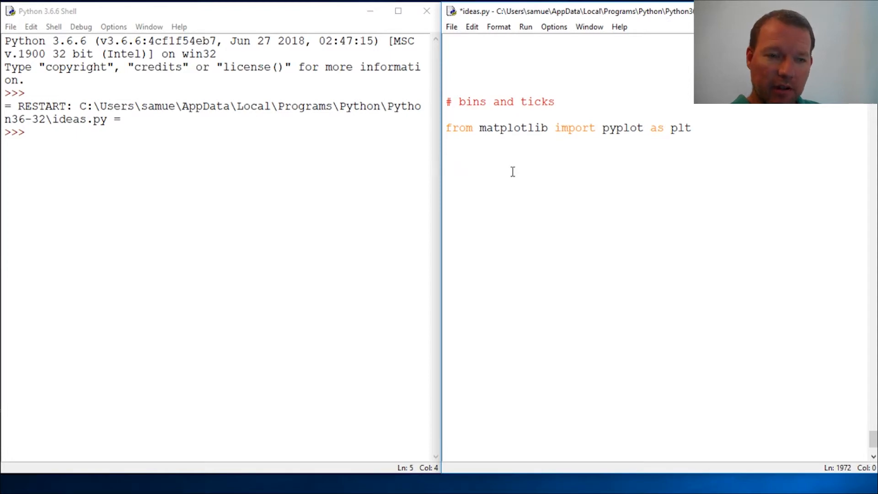
mouse_move(466, 102)
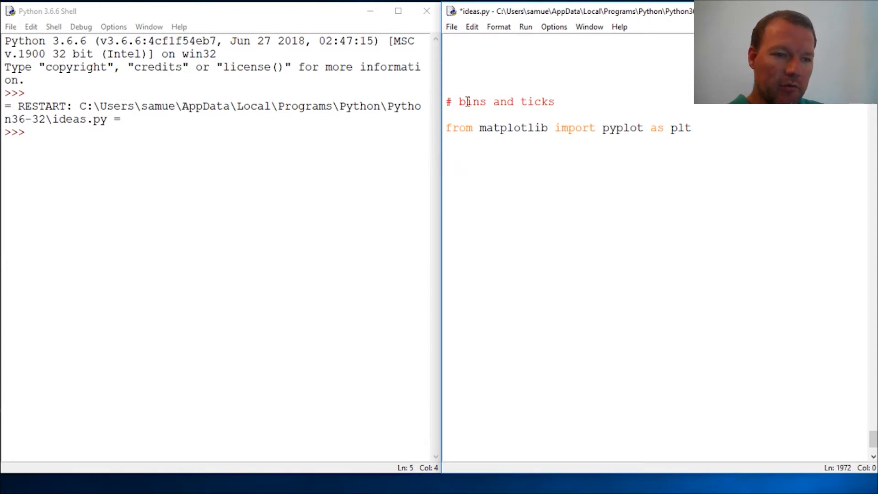
double_click(472, 101)
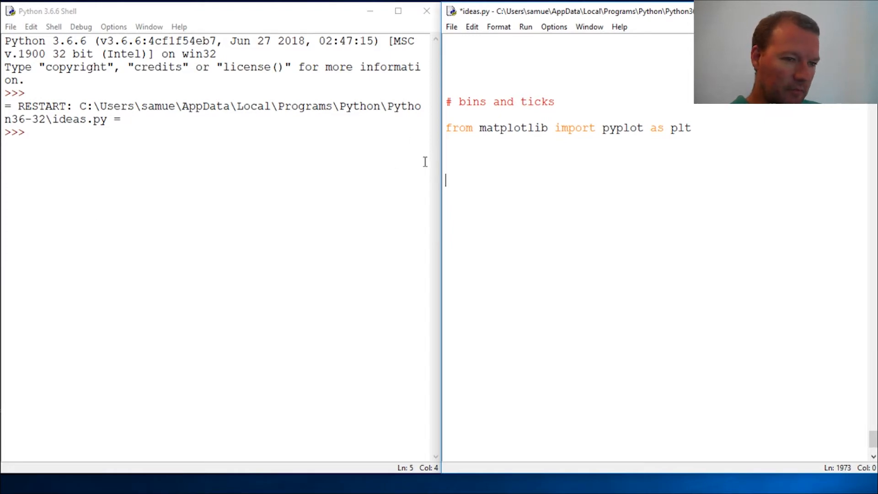
mouse_move(204, 219)
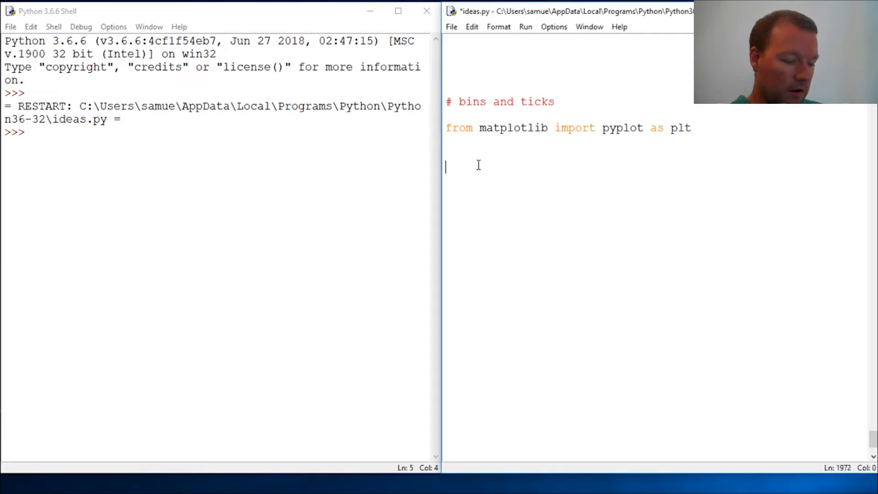
type("x = [10, 6, 9, 2, 5, 10, 10, 8, 2, 2, 6, 6, 3, 2, 10, 8, 6, 4,")
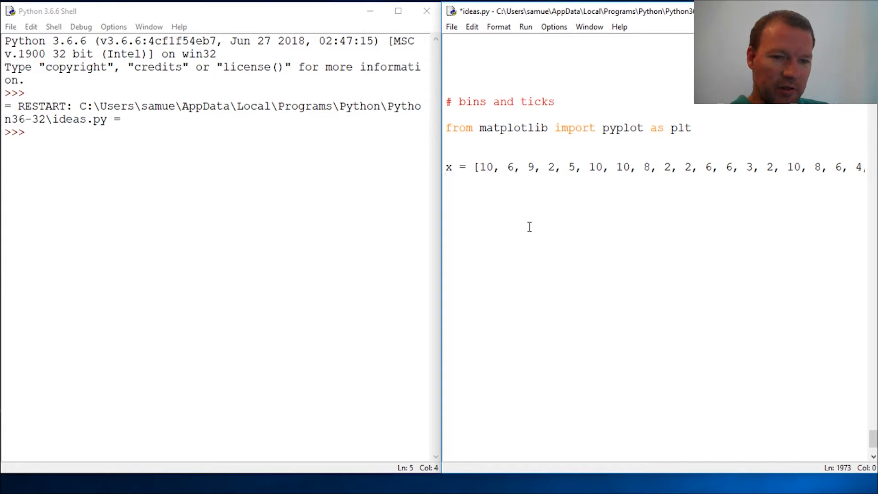
key("enter")
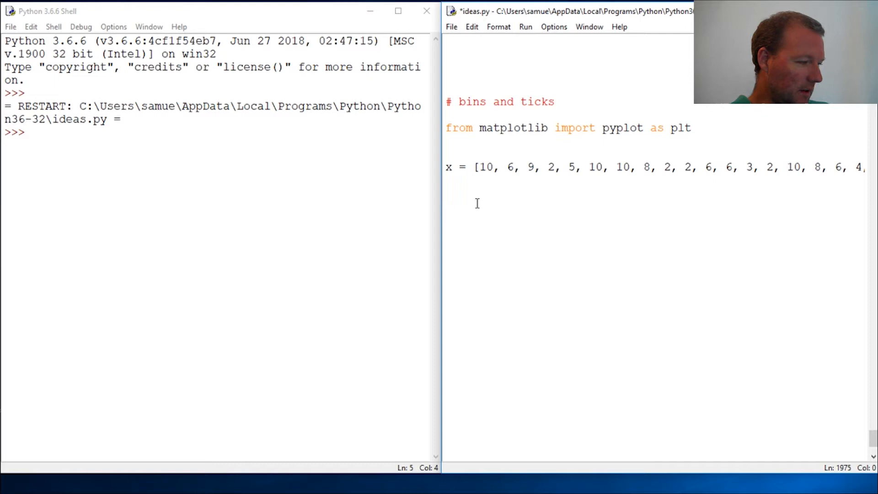
Add plt.hist(x) and plt.show, then save and run the script to display the histogram.
type("plt.")
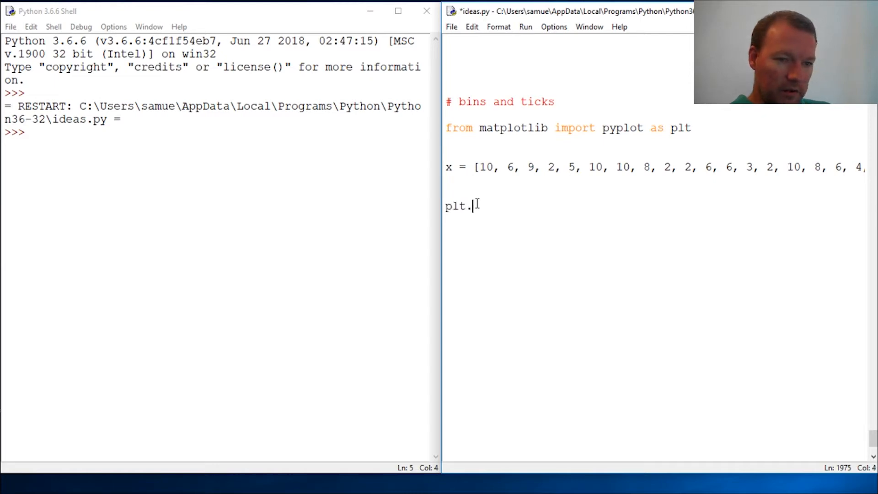
type("hist(")
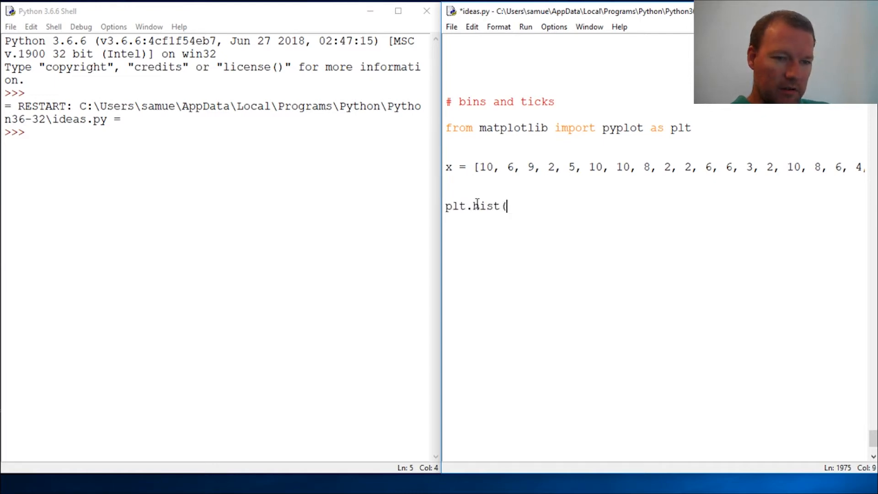
type("x)")
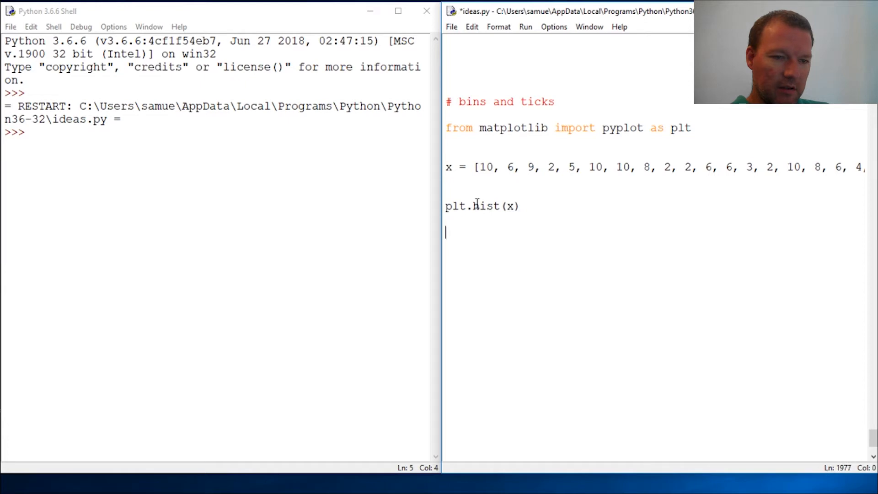
type("plt.show")
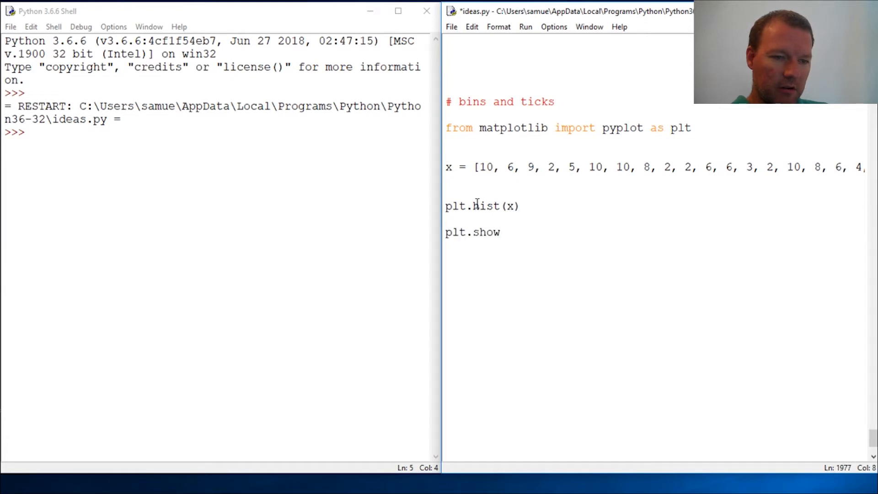
key("F5")
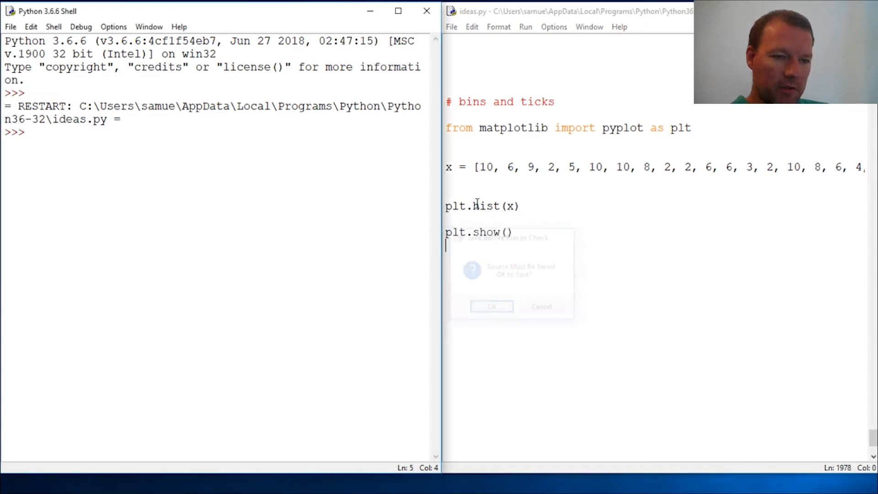
left_click(492, 307)
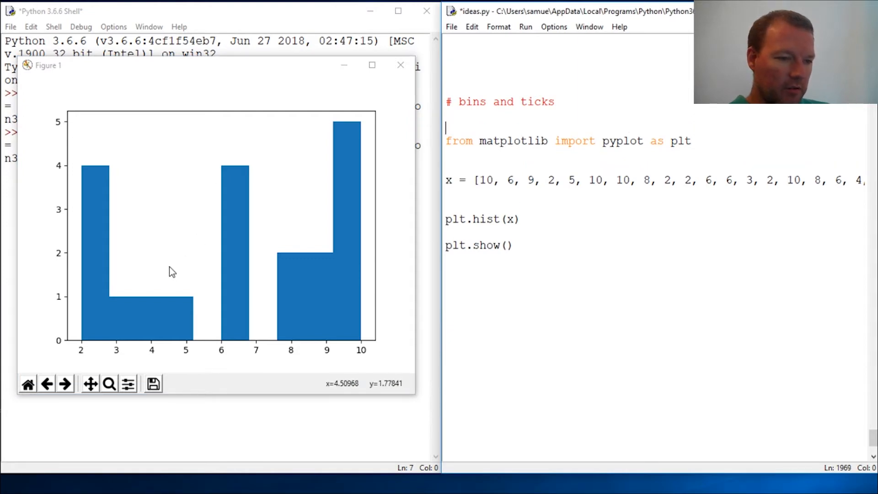
mouse_move(139, 312)
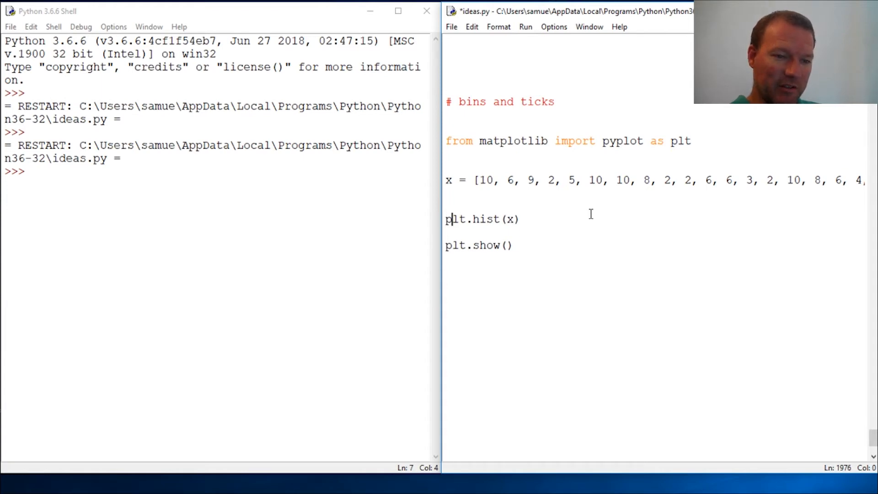
Change the call to plt.hist(x,bins=20), rerun to view the finer bars, then close Figure 1.
left_click(520, 219)
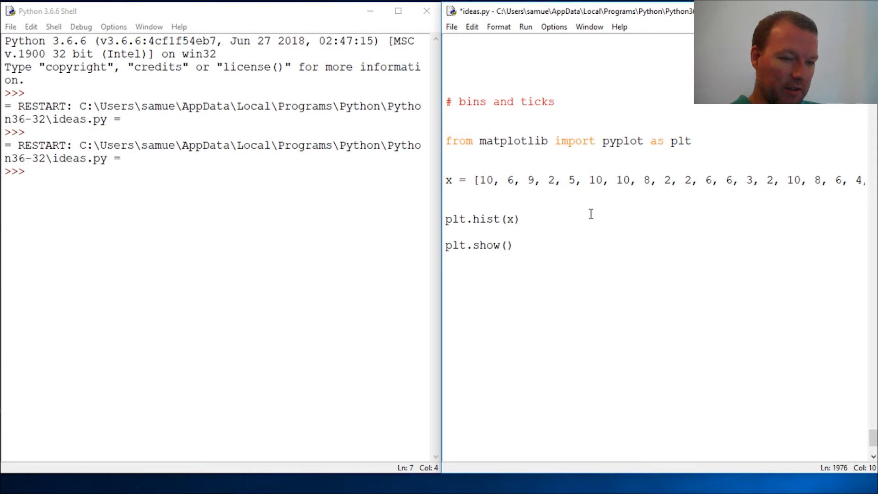
type(",bins")
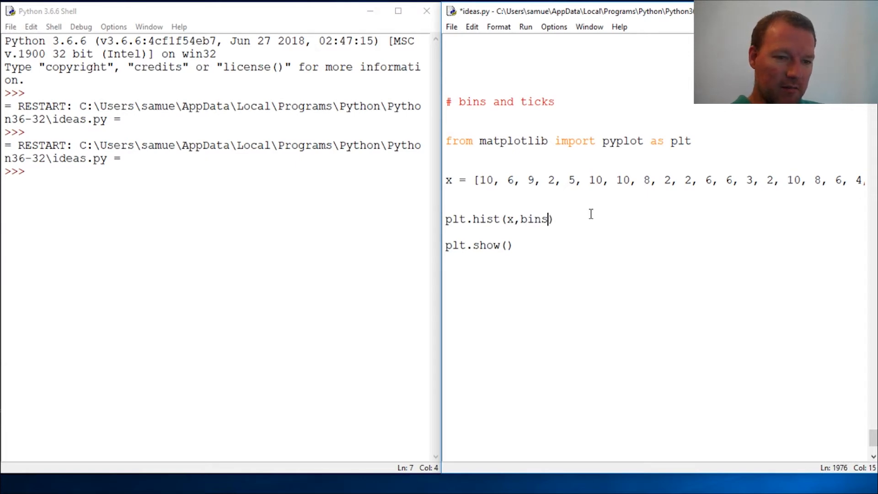
type("=")
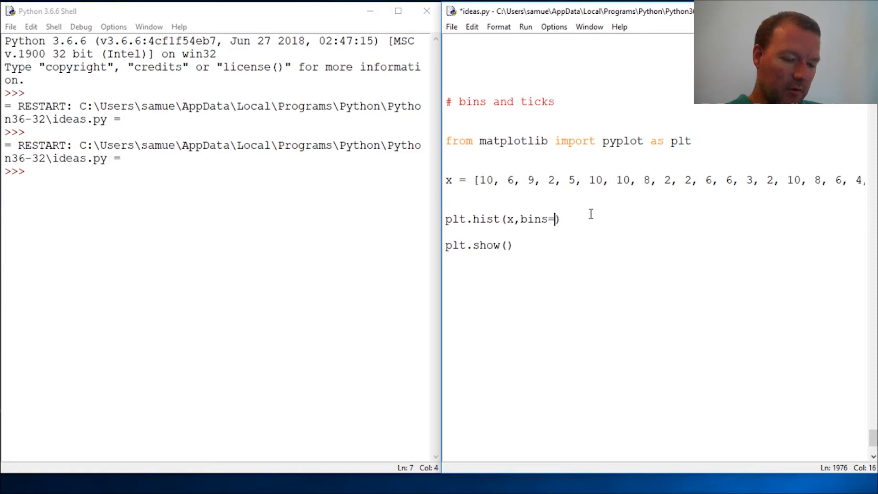
type("20")
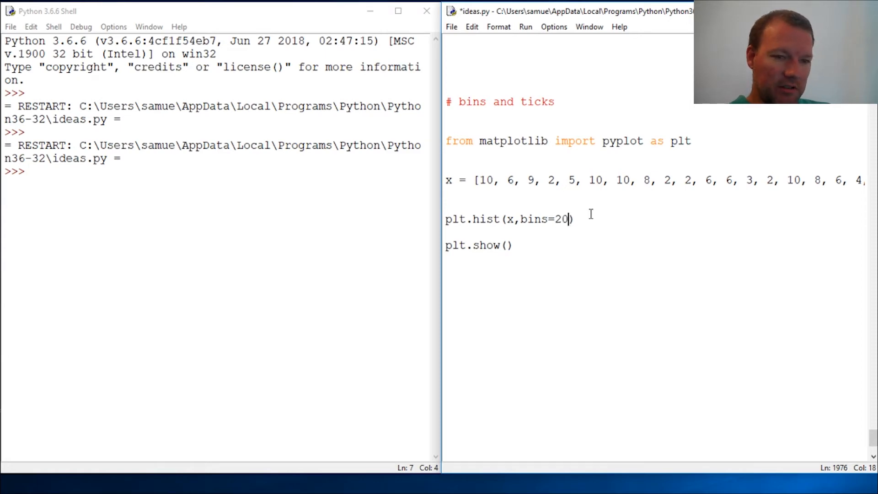
key("F5")
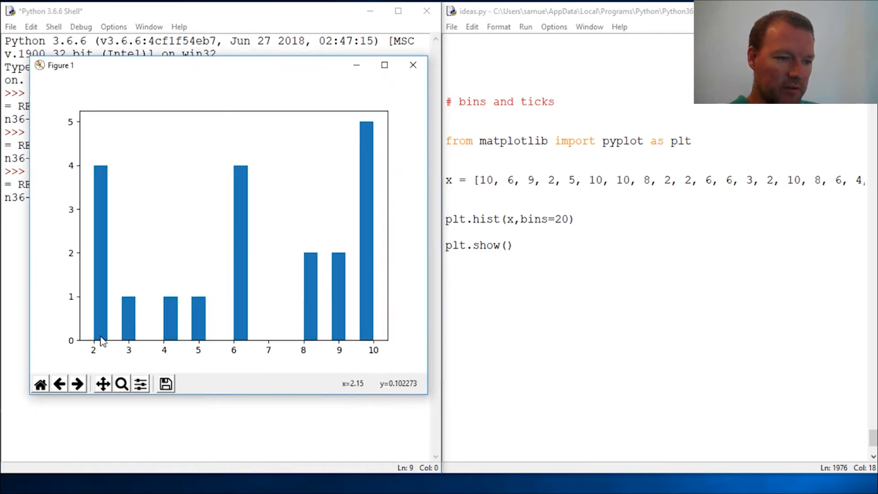
mouse_move(307, 339)
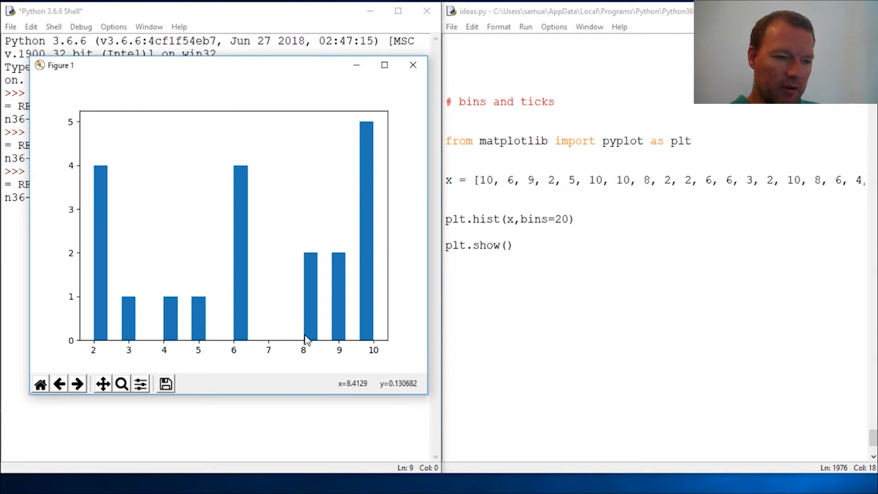
mouse_move(157, 331)
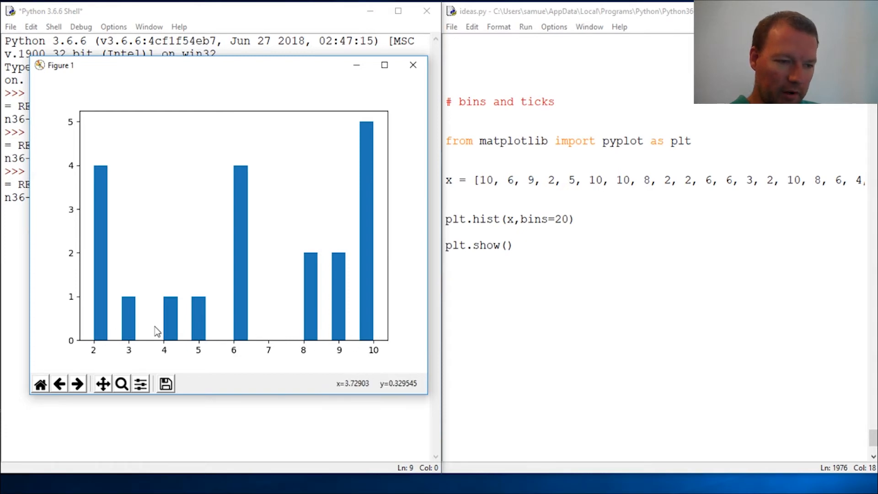
mouse_move(128, 343)
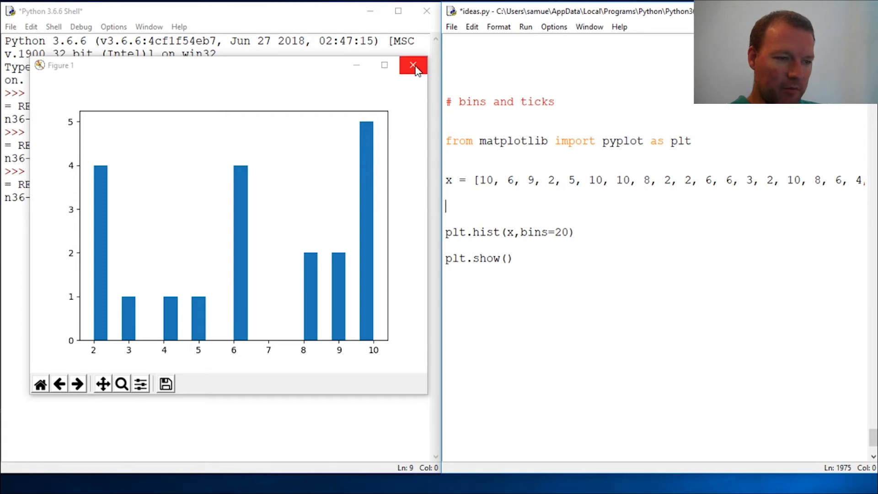
left_click(413, 65)
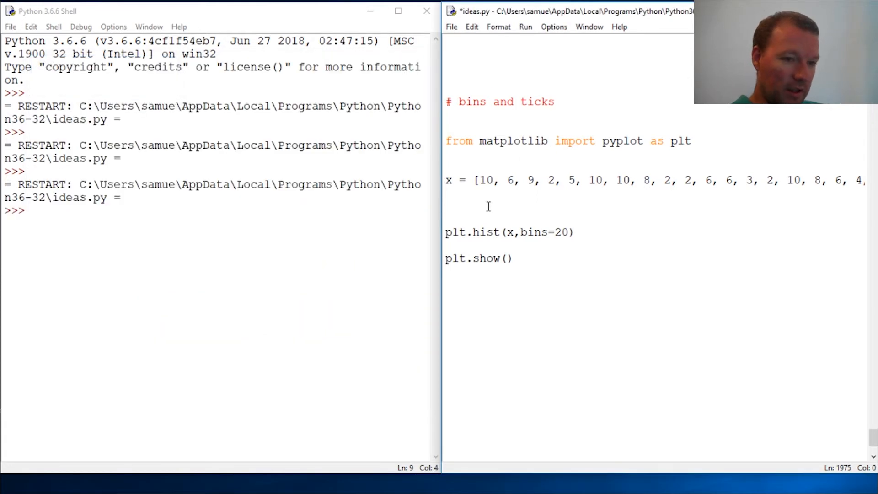
Define bins = list(range(0,11)) on the line below the data.
left_click(447, 205)
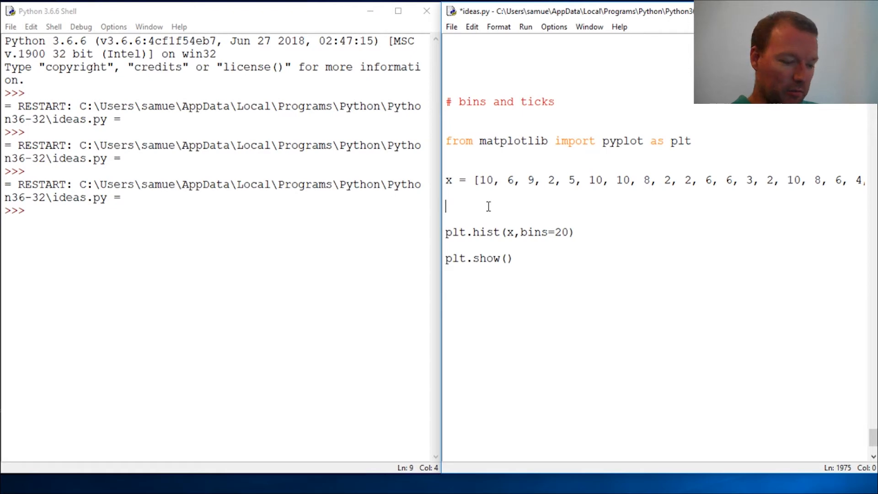
type("bins =")
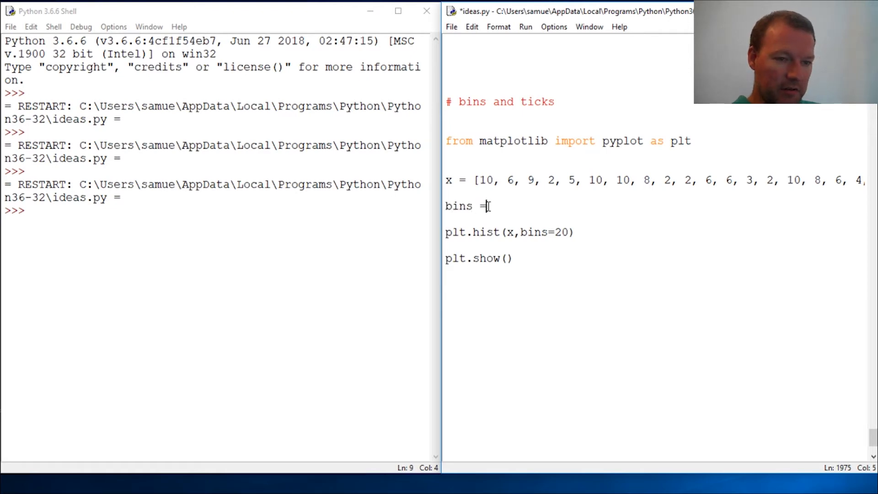
type("lo")
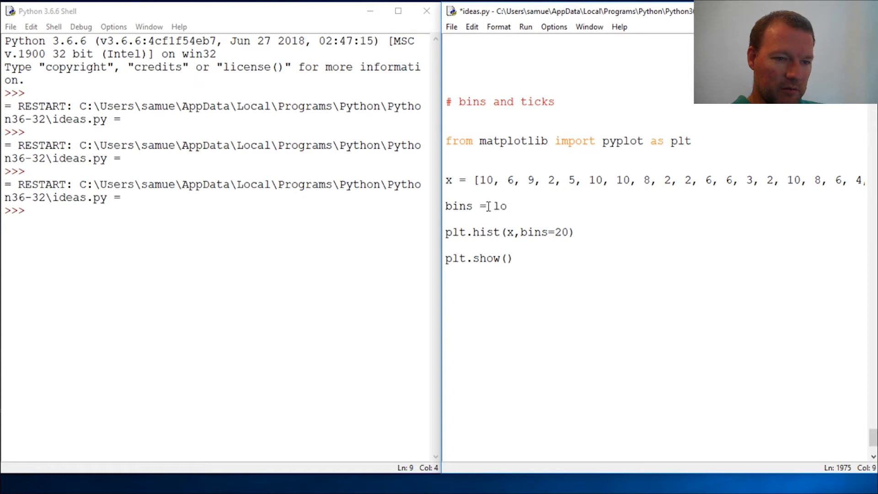
type("list(")
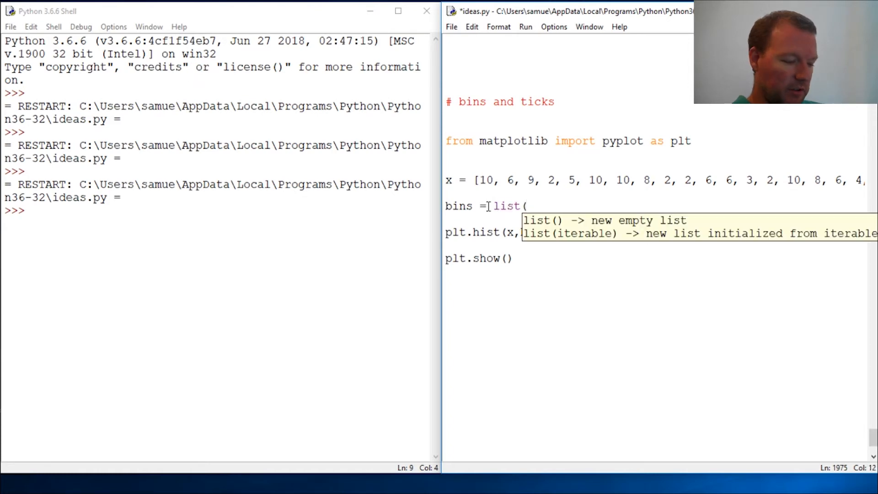
type("0")
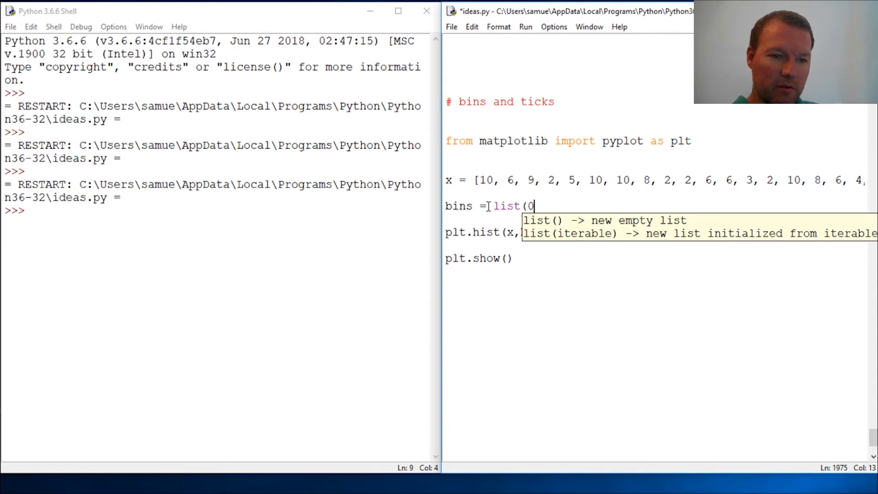
type("range(")
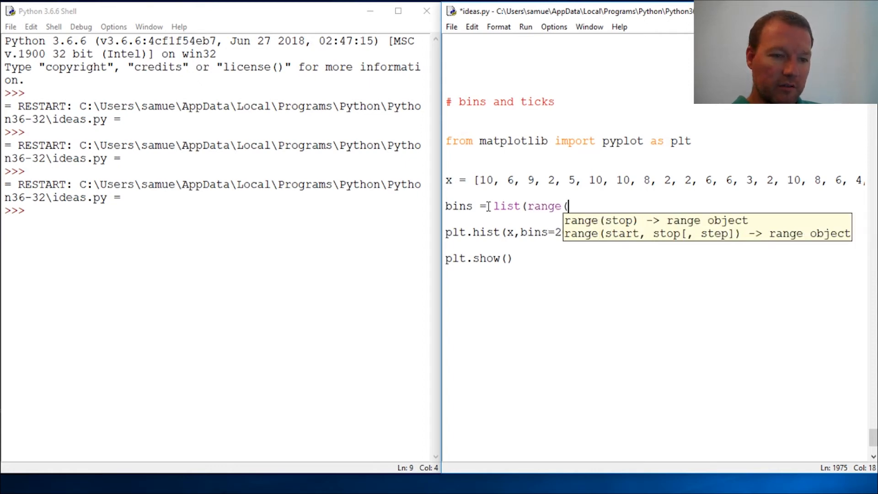
type("0,")
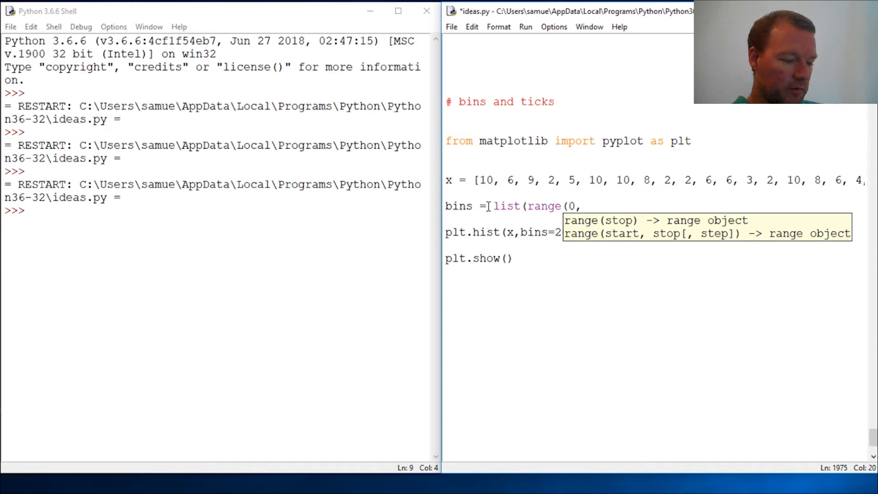
type("11")
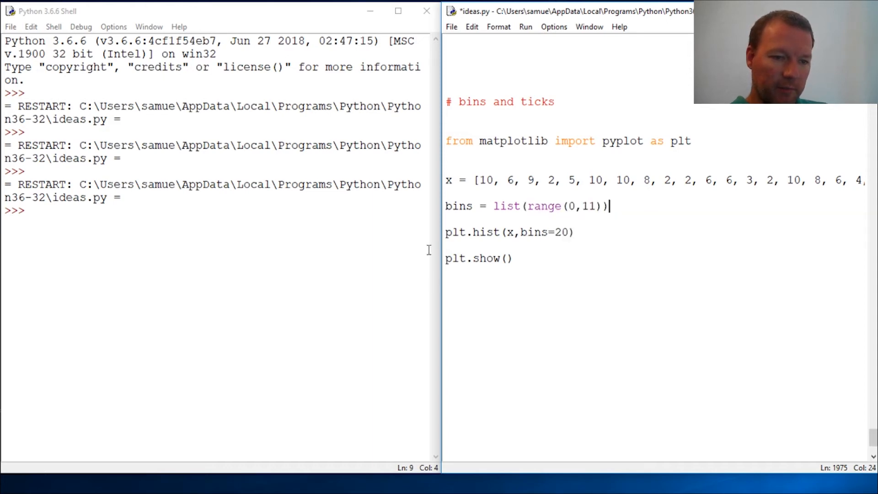
Add plt.xticks(bins) before the show call and rerun the script.
key("enter")
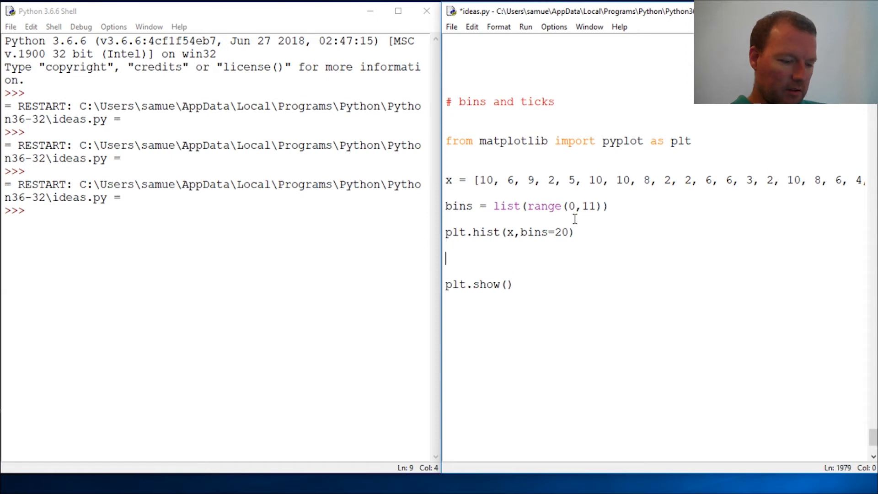
type("plt.")
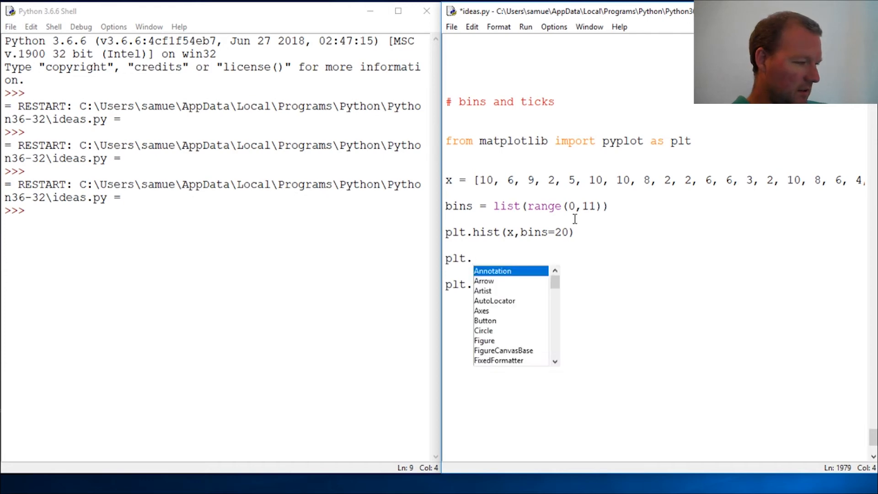
type("xtick")
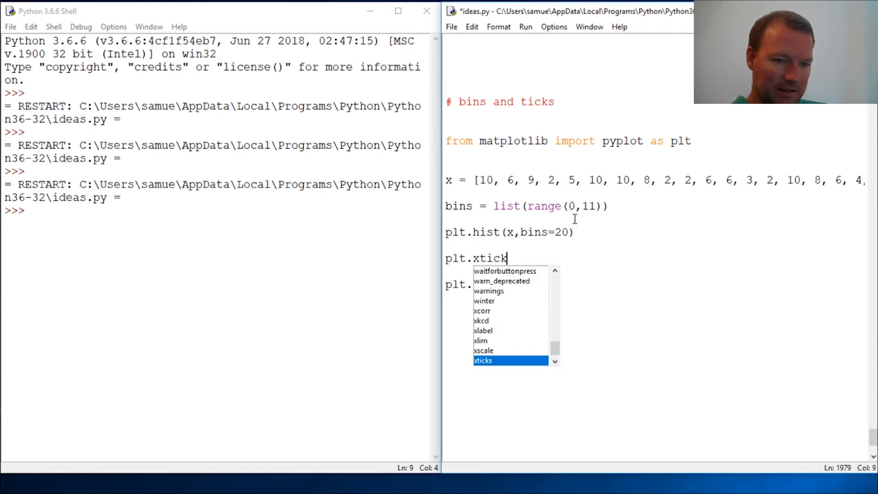
type("s(")
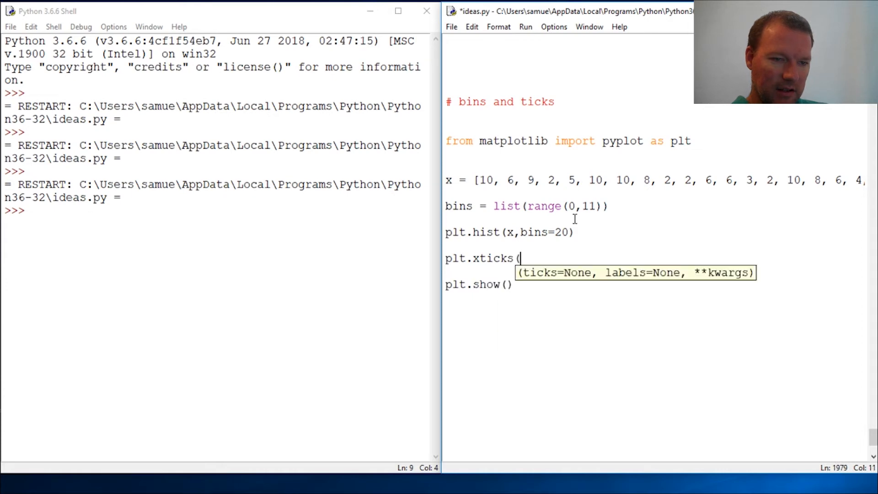
type("bins)")
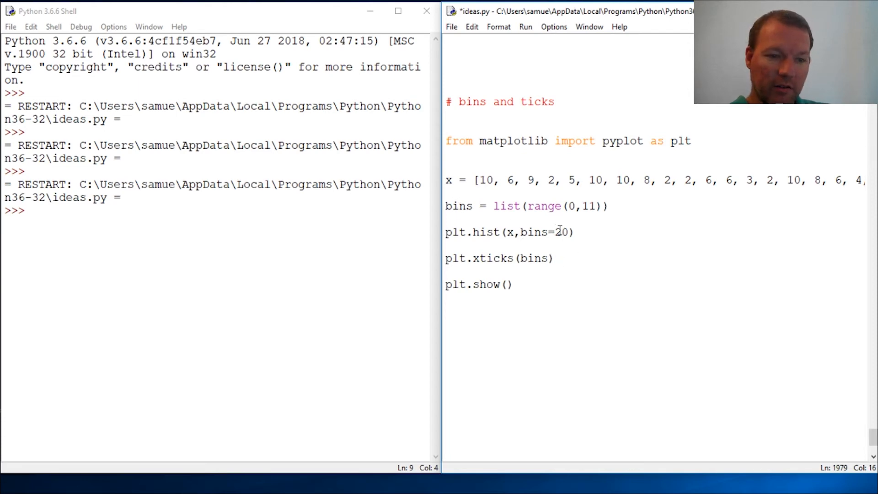
key("F5")
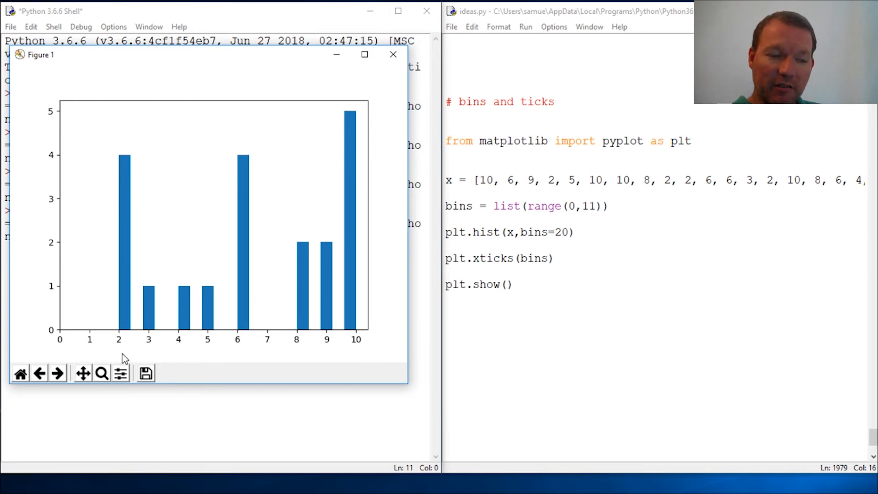
mouse_move(125, 317)
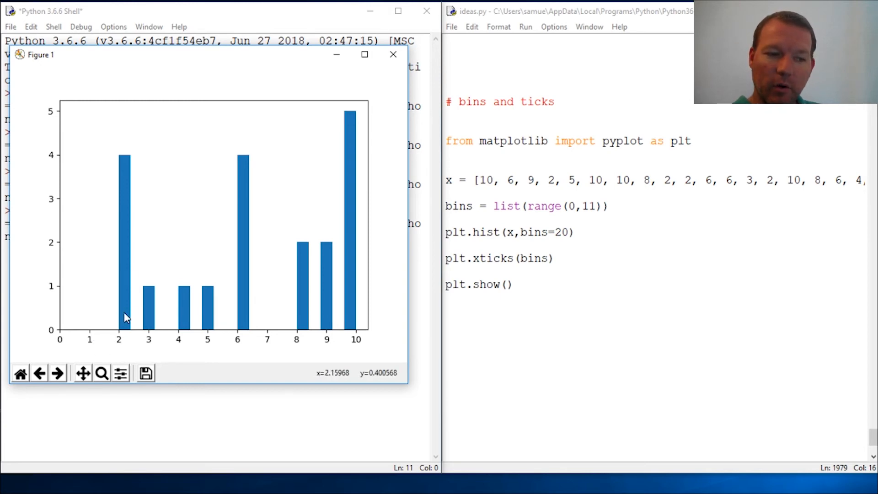
mouse_move(139, 321)
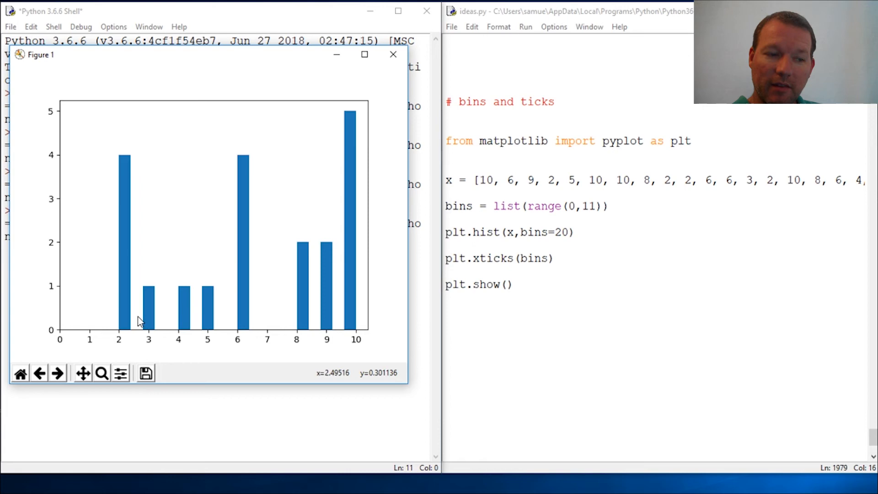
mouse_move(126, 186)
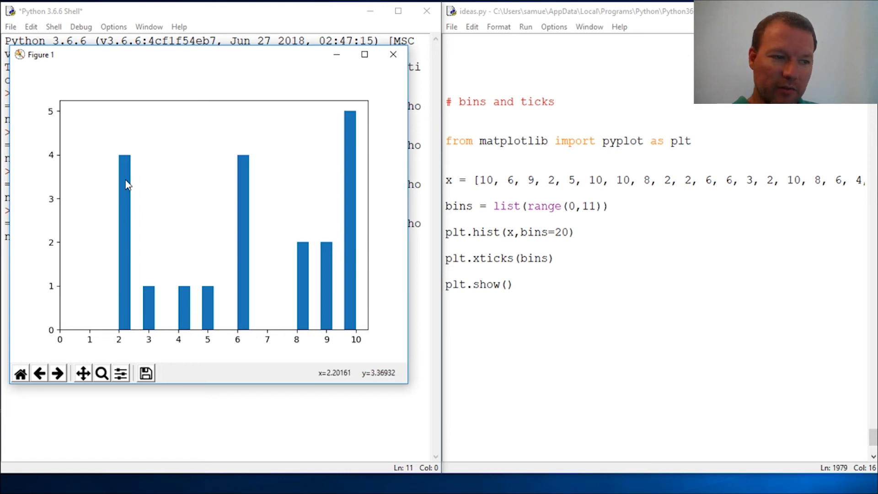
mouse_move(112, 303)
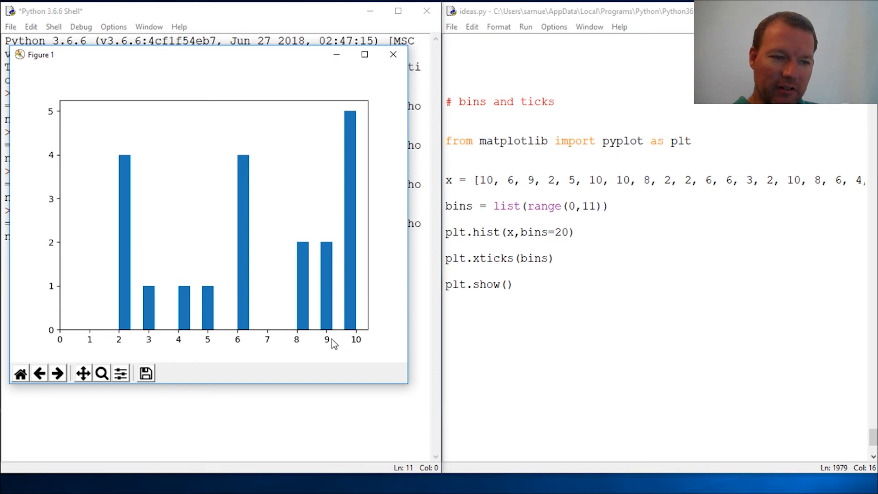
mouse_move(63, 337)
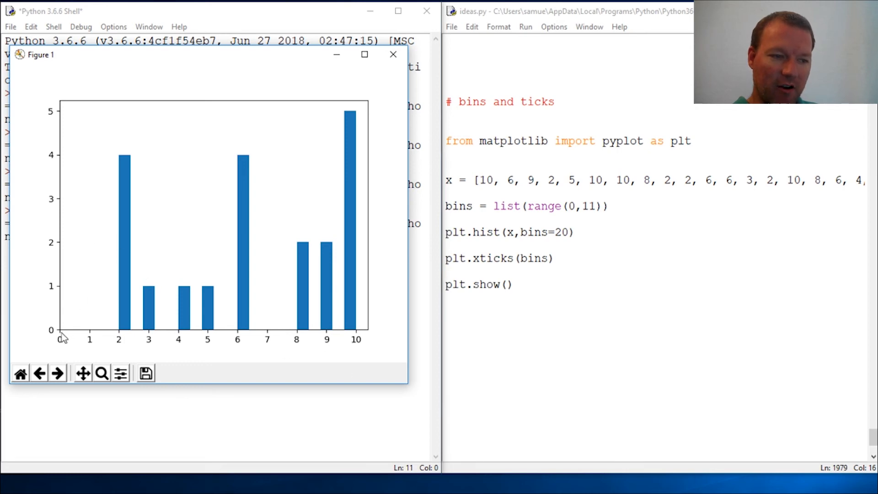
mouse_move(96, 340)
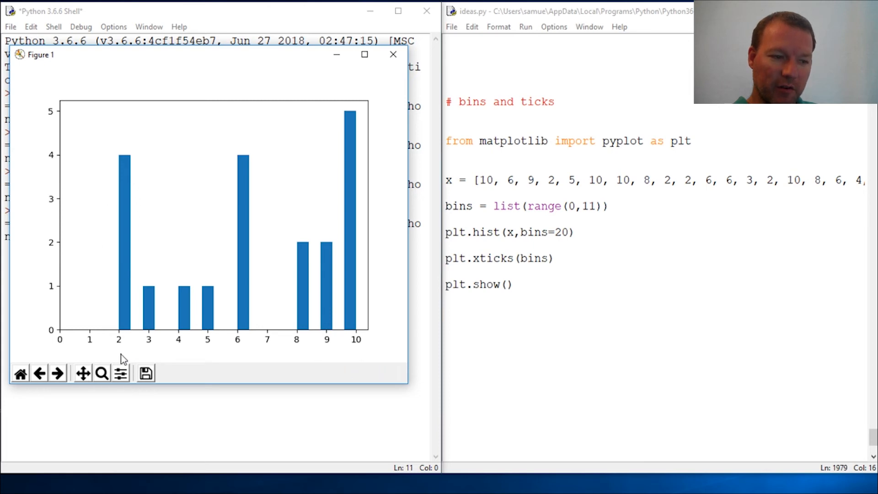
mouse_move(61, 163)
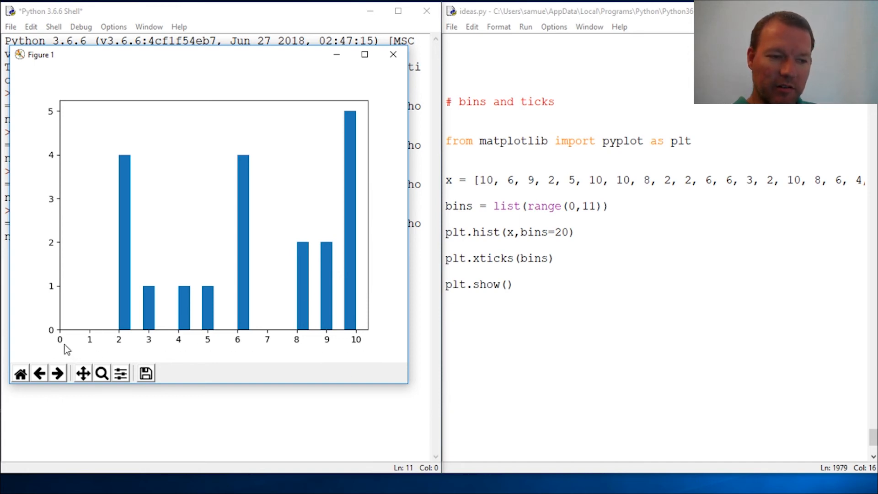
mouse_move(196, 320)
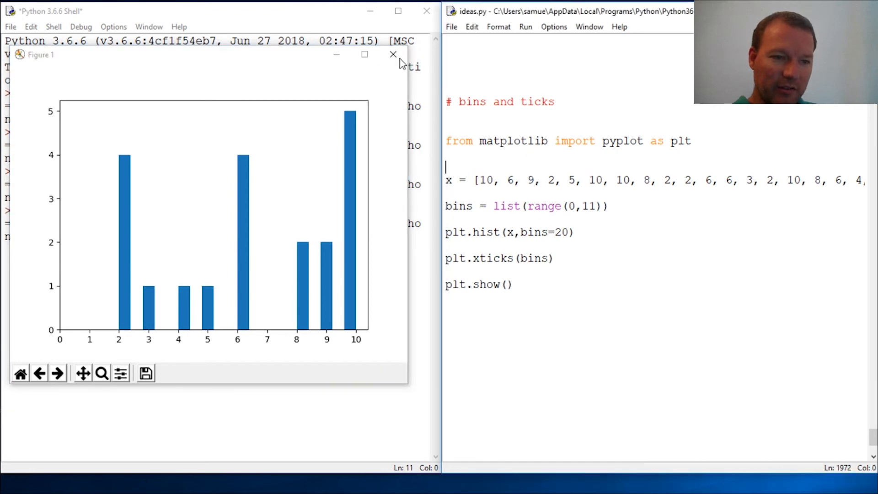
Close the Figure 1 window showing the histogram with ticks 0–10.
left_click(392, 54)
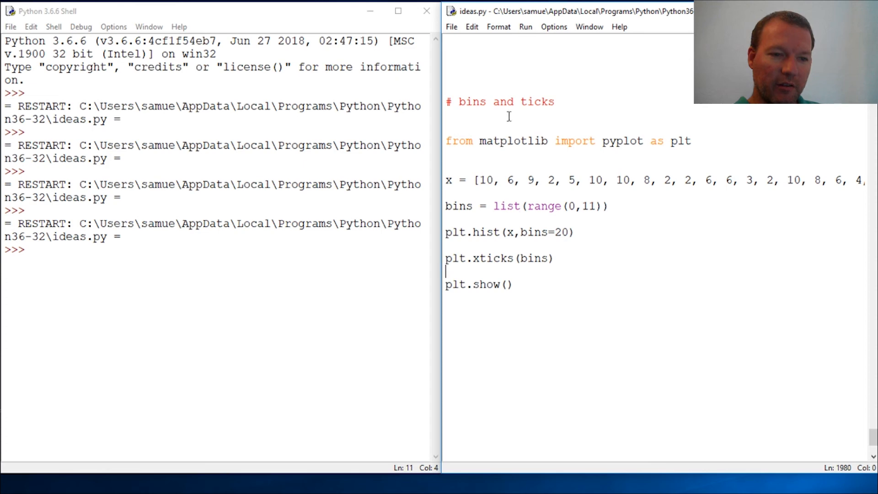
Select the word ticks in the comment of ideas.py.
double_click(537, 102)
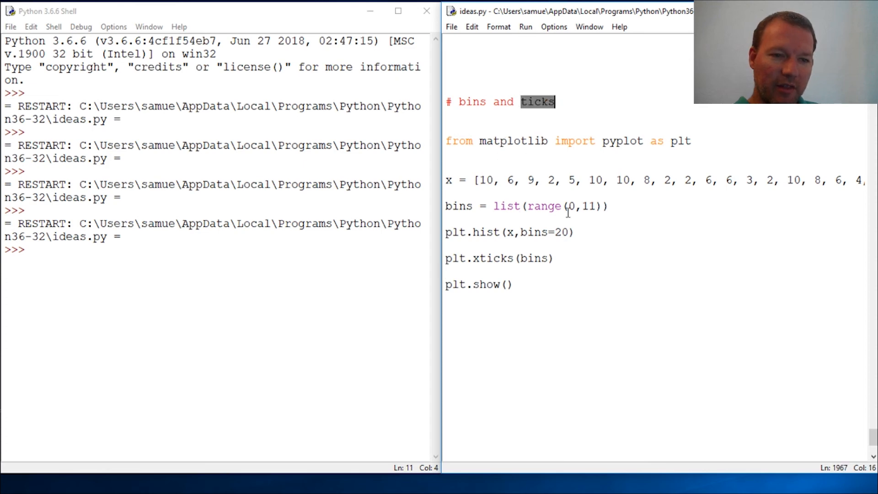